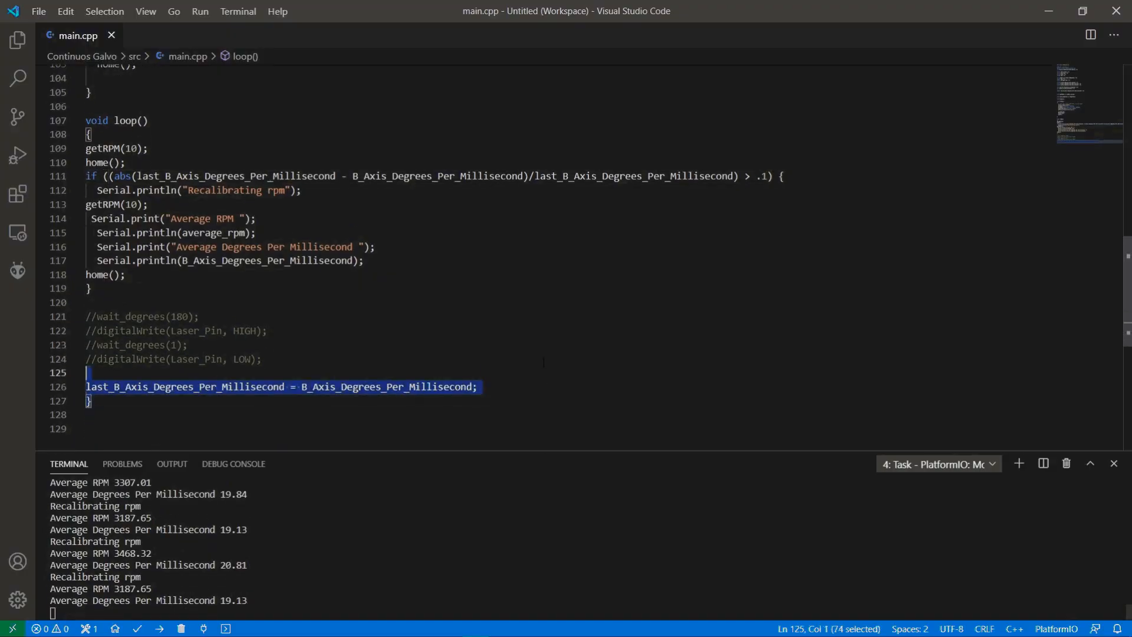
click(263, 359)
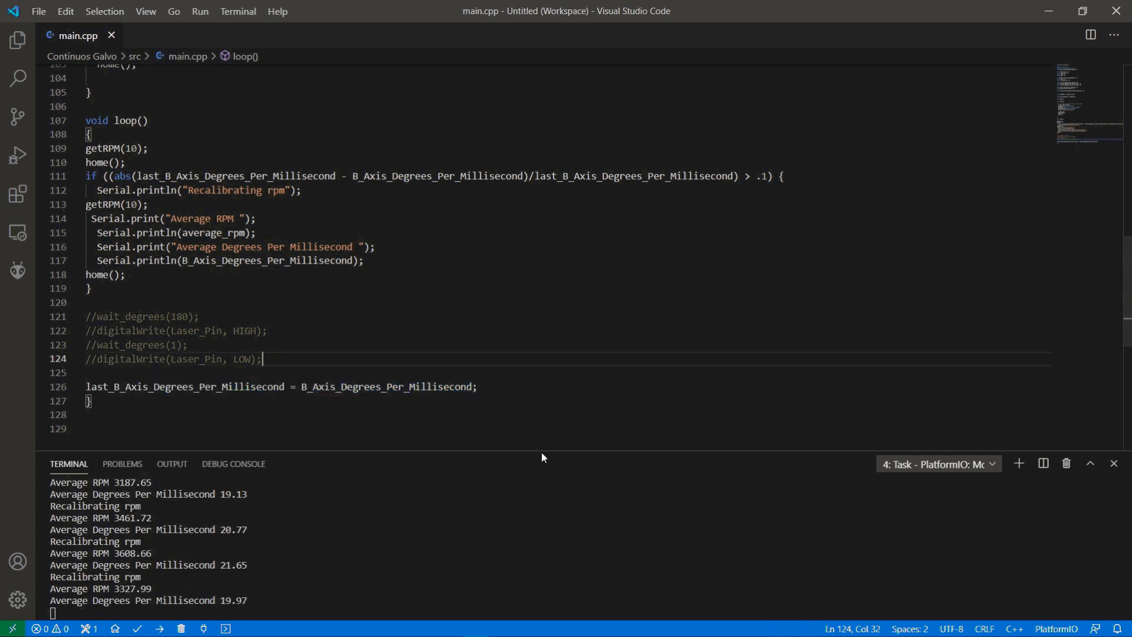